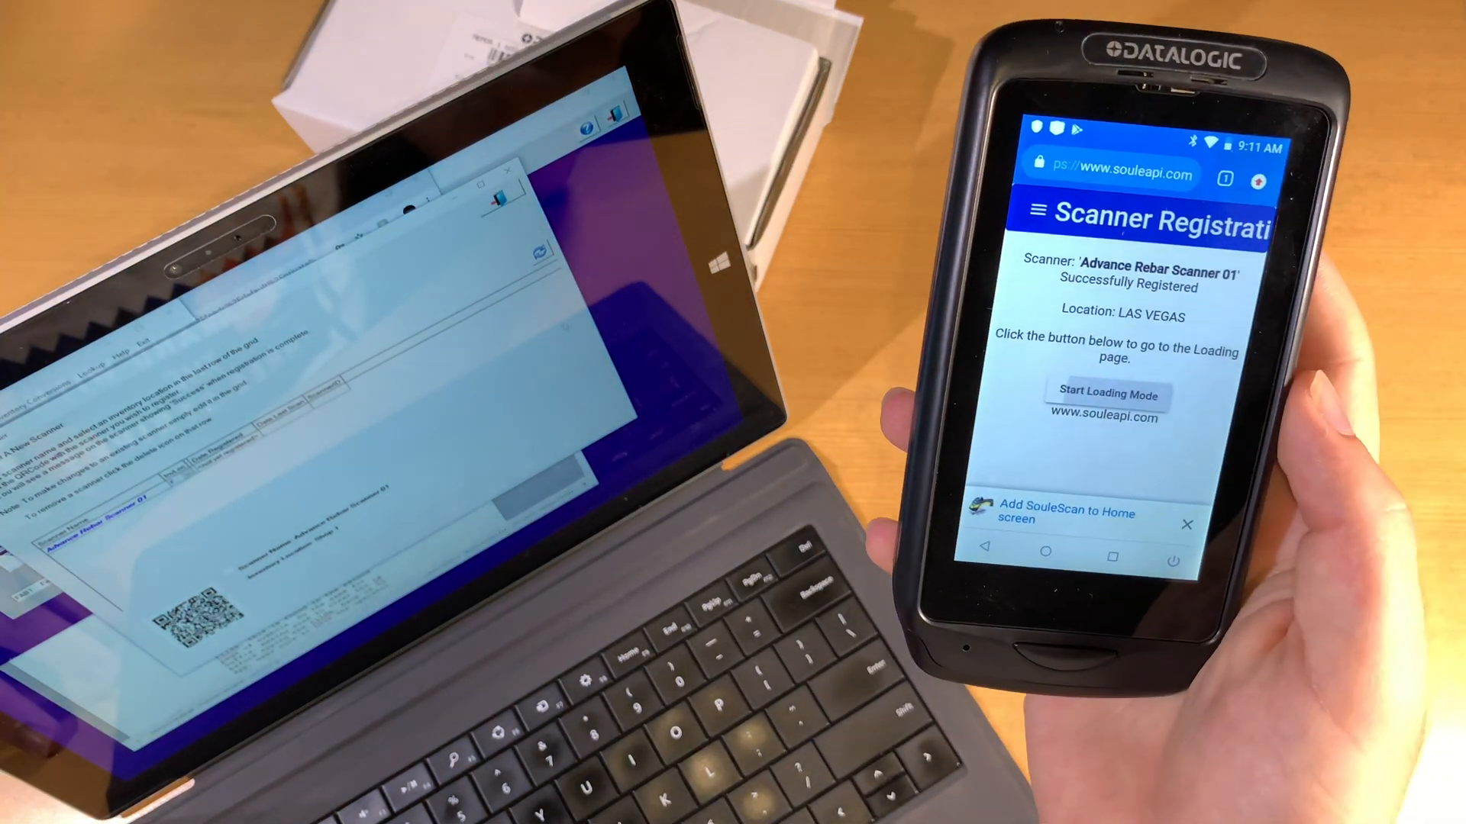
Add a SouleScan shortcut to the home screen from the registration success page.
click(1108, 394)
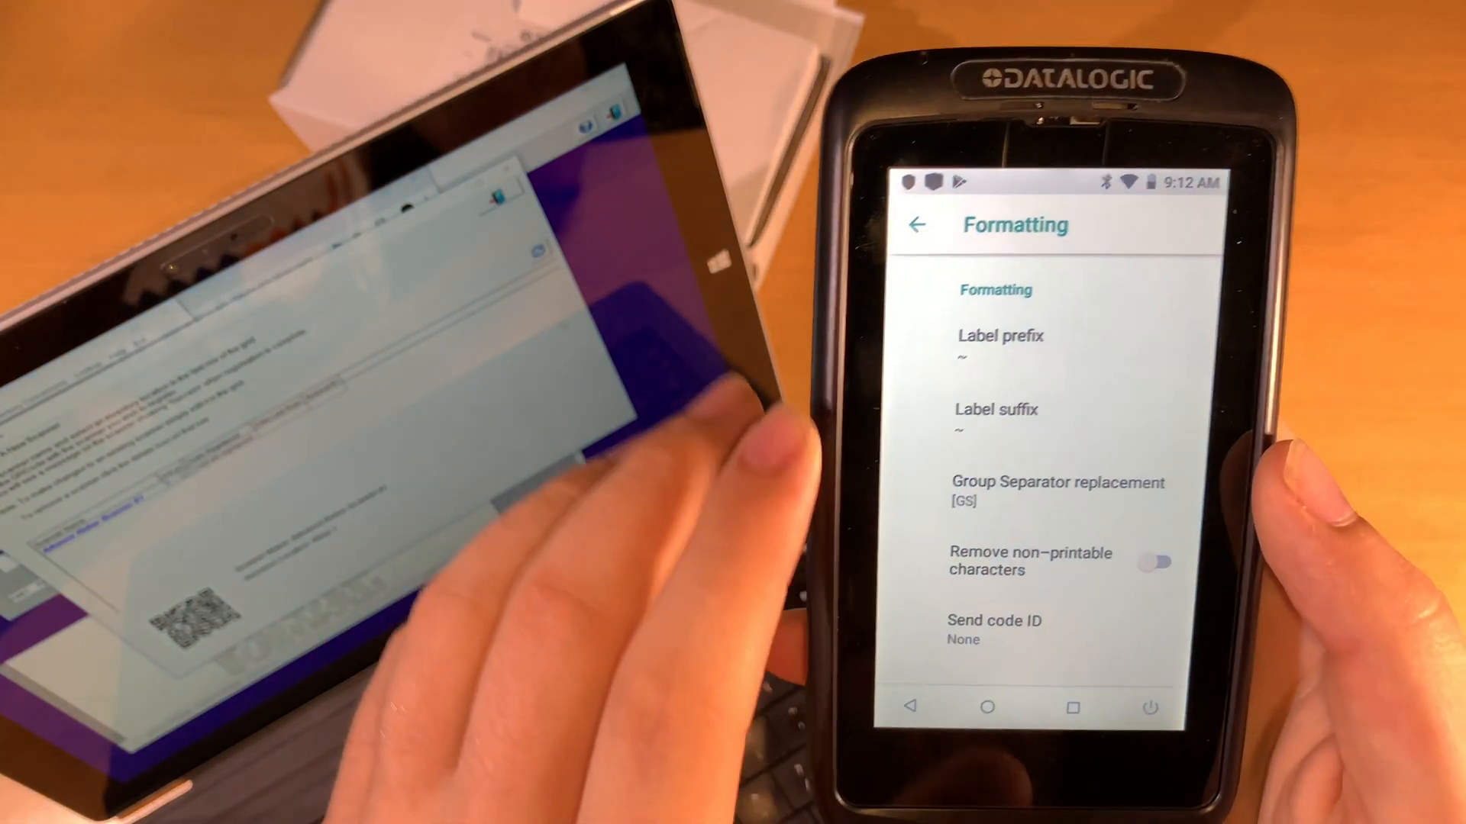
Return from Formatting to the main scanner settings list, keeping the ~ prefix and suffix.
click(917, 223)
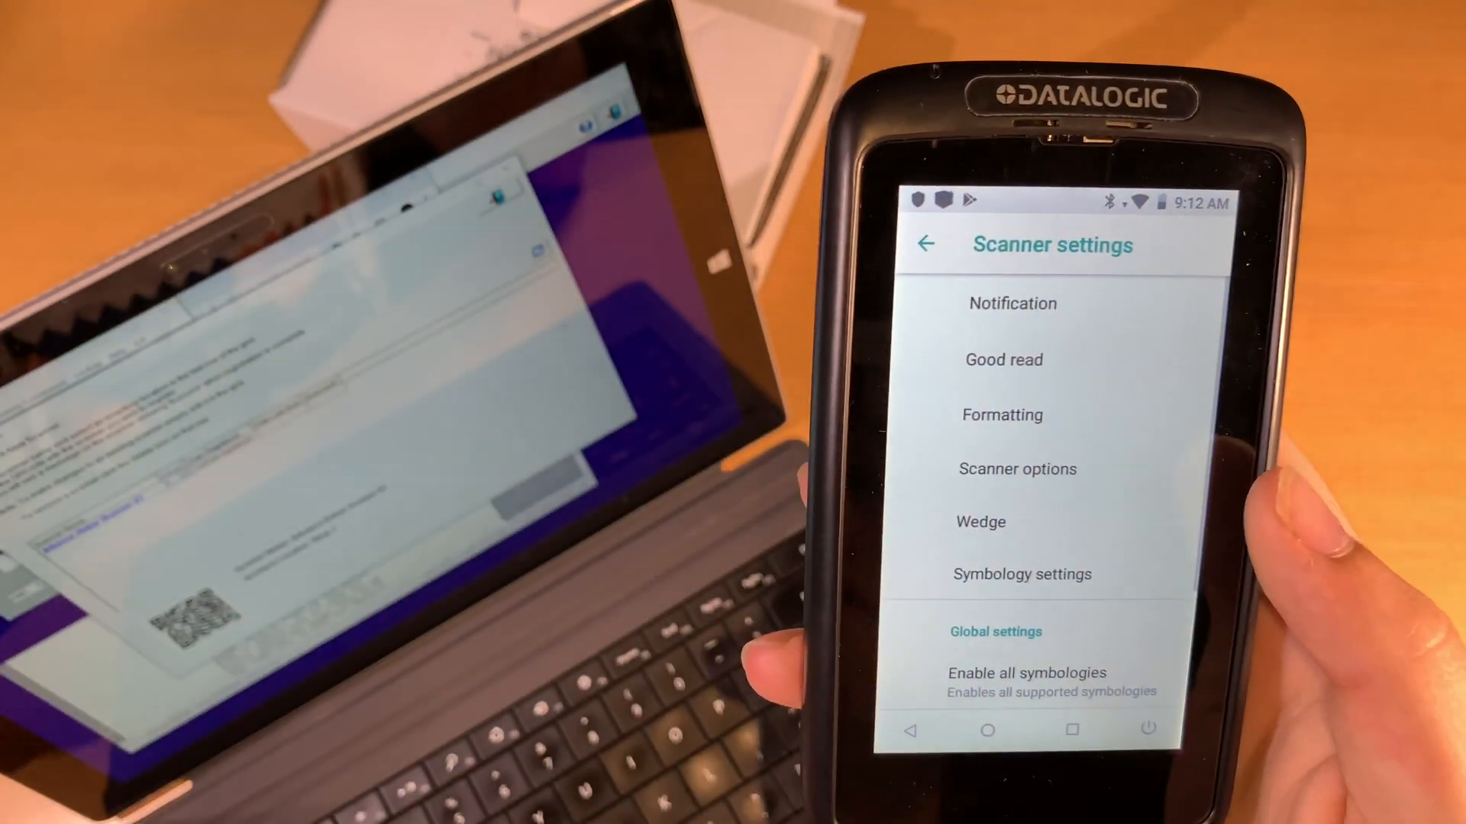